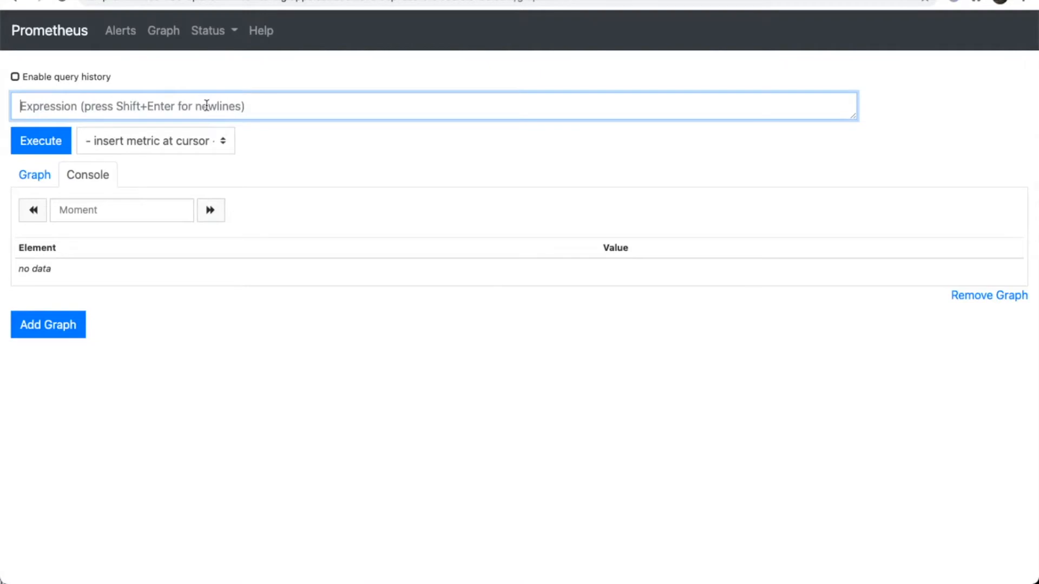
# Graph the kubevirt_info result, then start a new kubevirt expression and pick a suggested metric.
pyautogui.write('kubevirt_info')
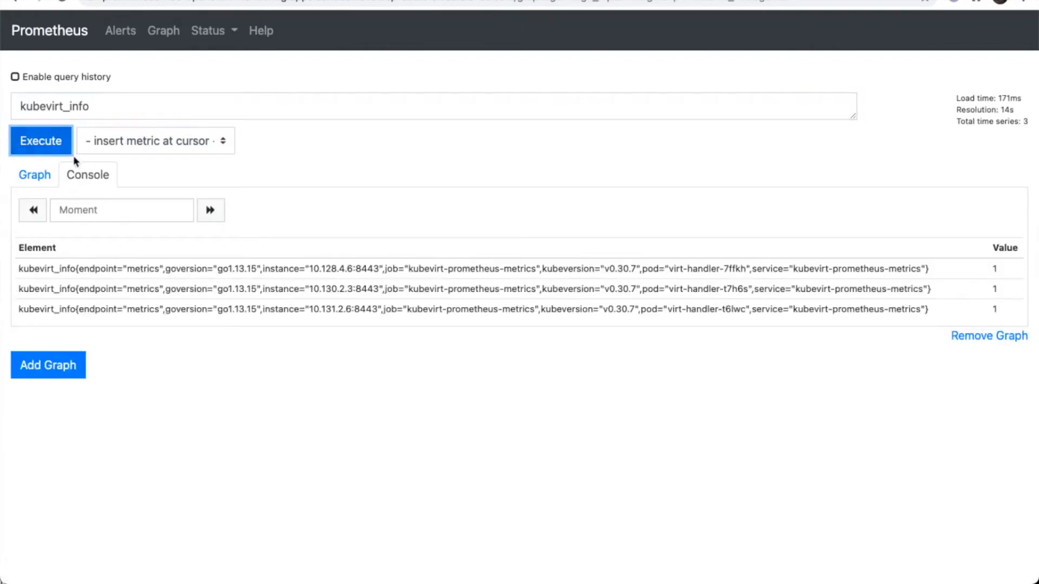
pyautogui.click(34, 174)
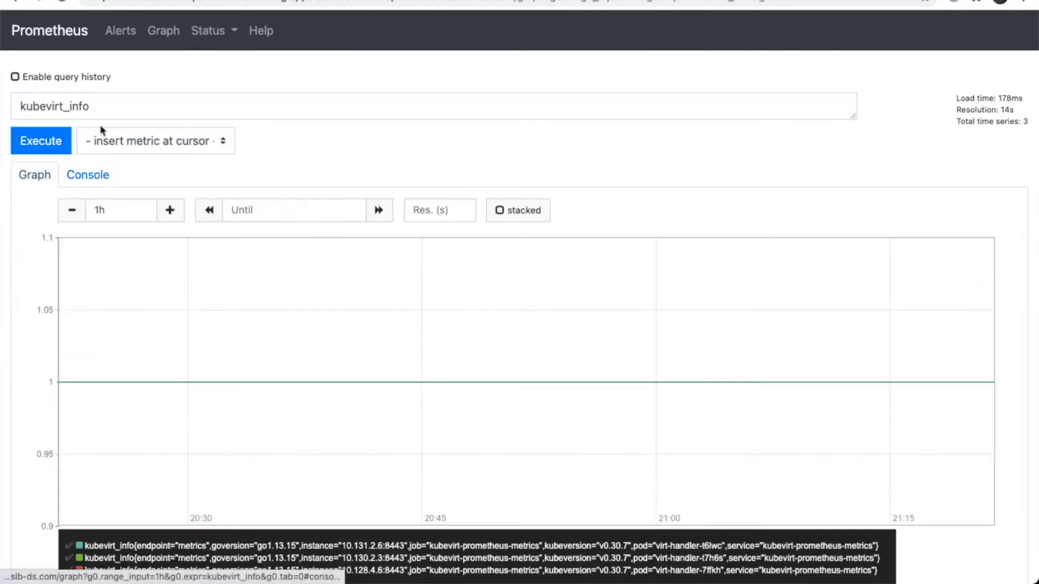
pyautogui.click(430, 106)
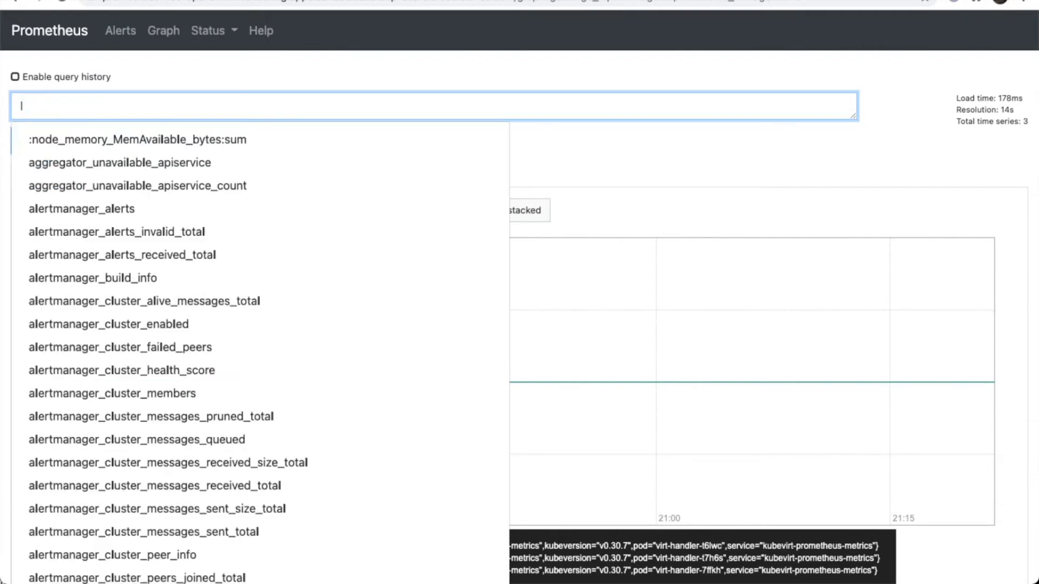
pyautogui.write('kubevirt')
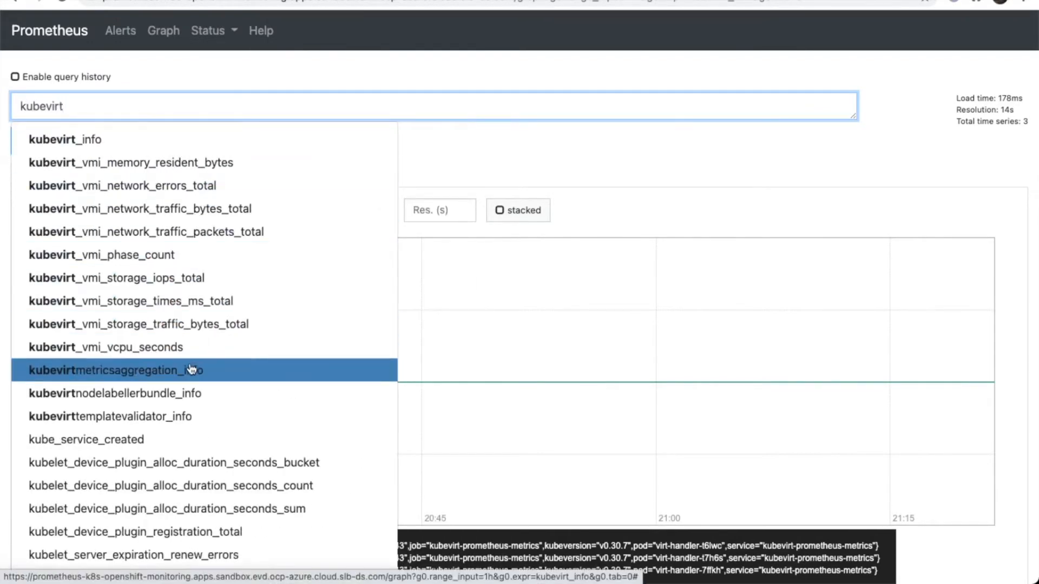
pyautogui.click(116, 370)
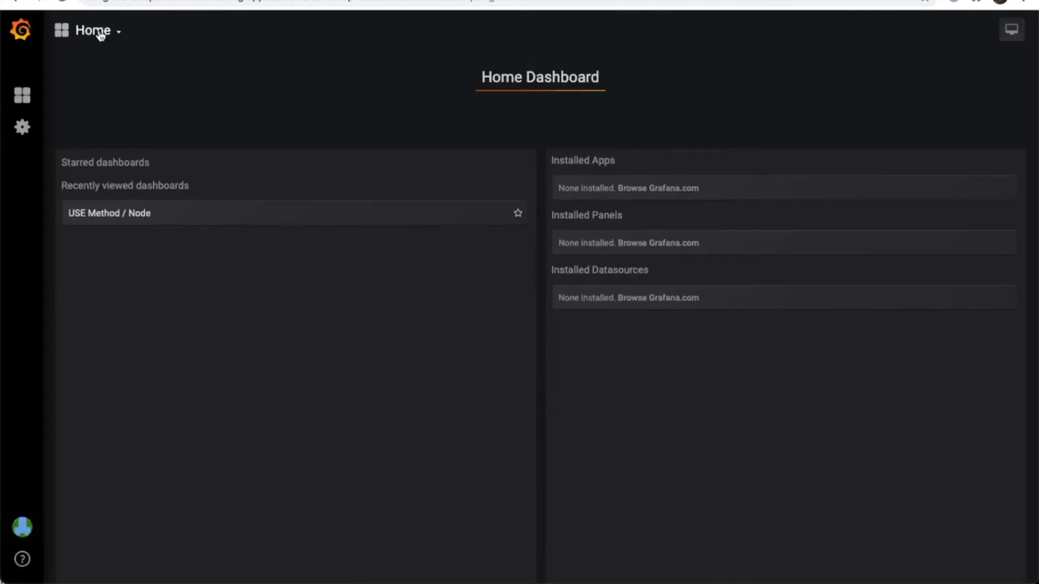
# Open Kubernetes / Compute Resources / Namespace (Pods) from the Default dashboard folder.
pyautogui.click(21, 94)
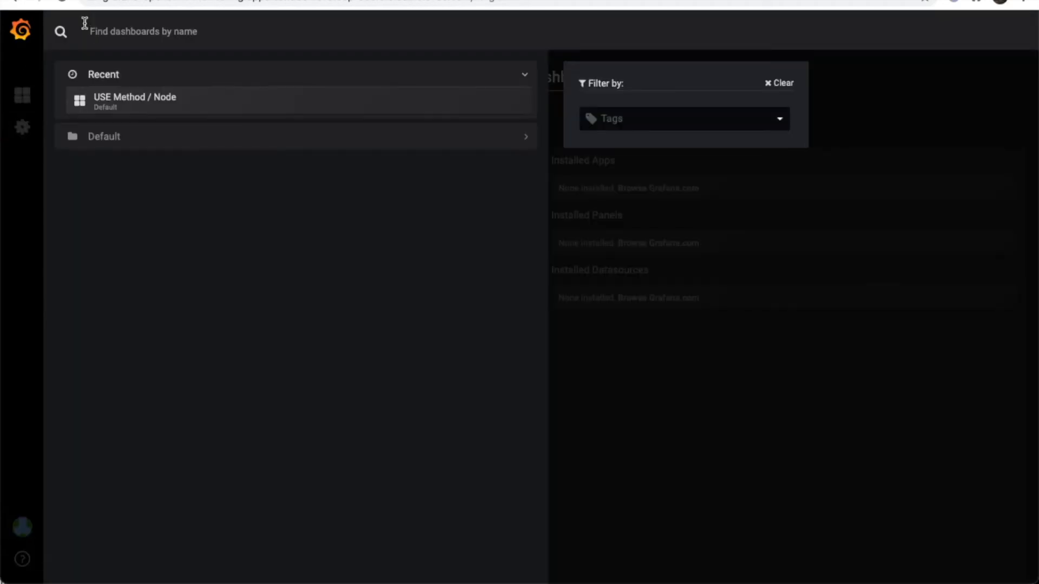
pyautogui.click(21, 95)
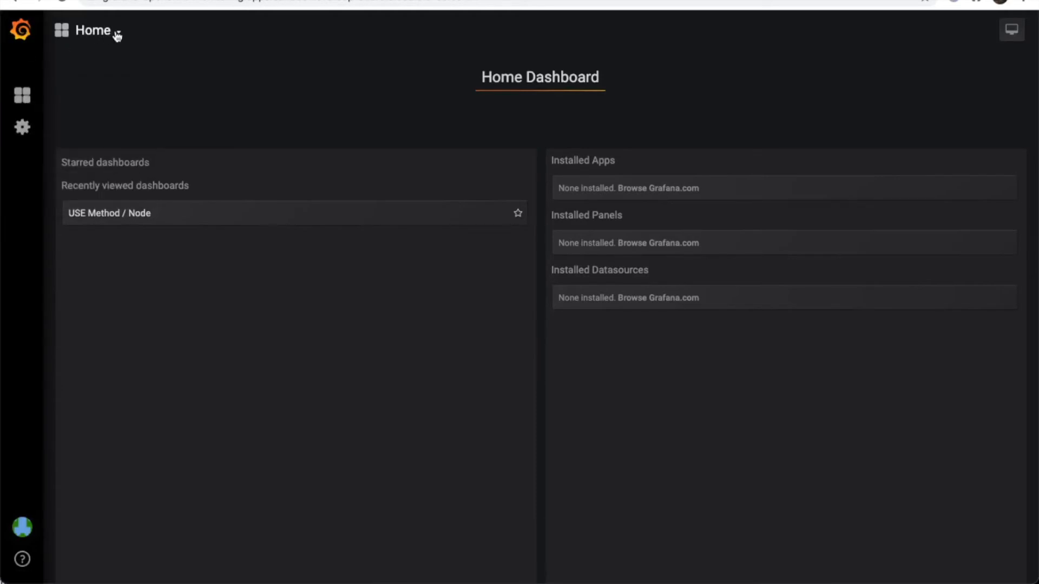
pyautogui.click(92, 31)
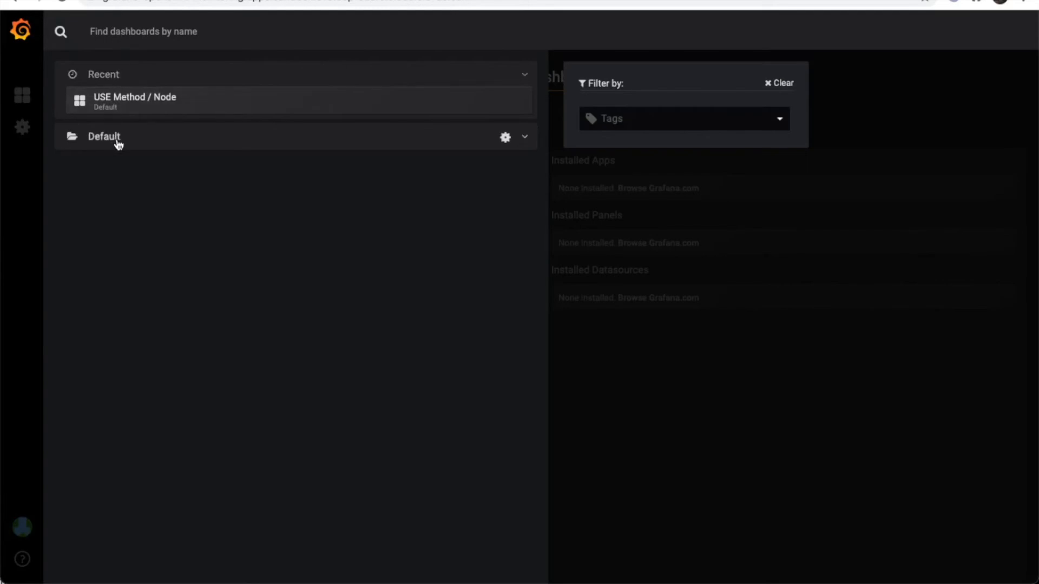
pyautogui.click(104, 136)
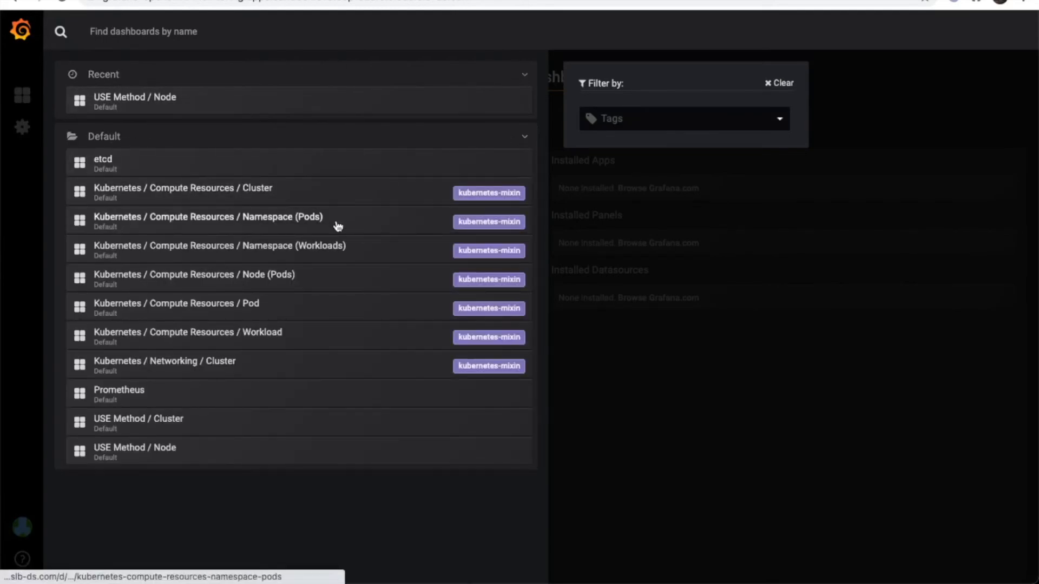
pyautogui.click(207, 220)
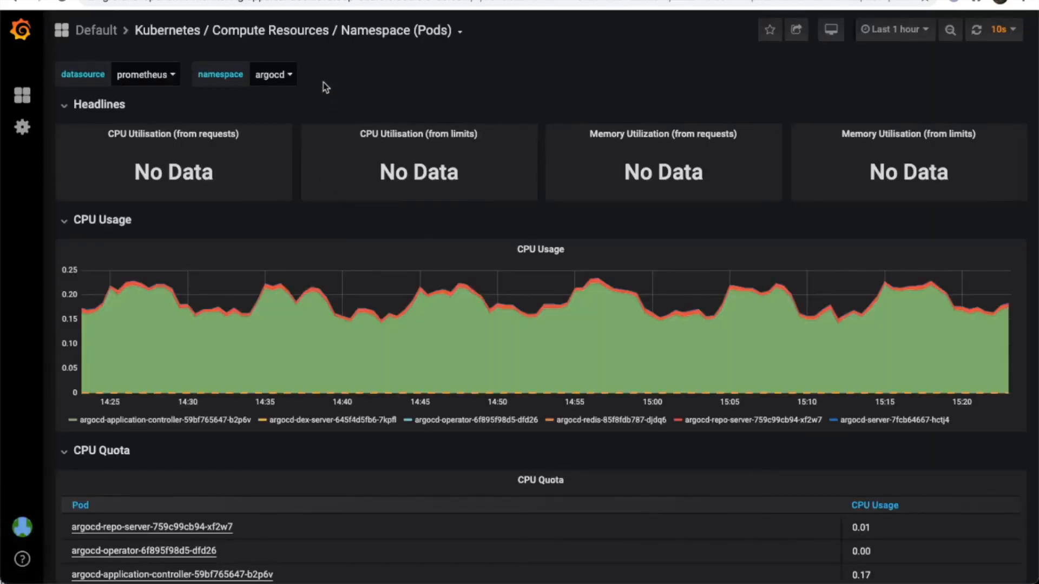
# Switch the namespace to demo-openshift-virtualization and scroll to its CPU quota and memory panels.
pyautogui.click(273, 73)
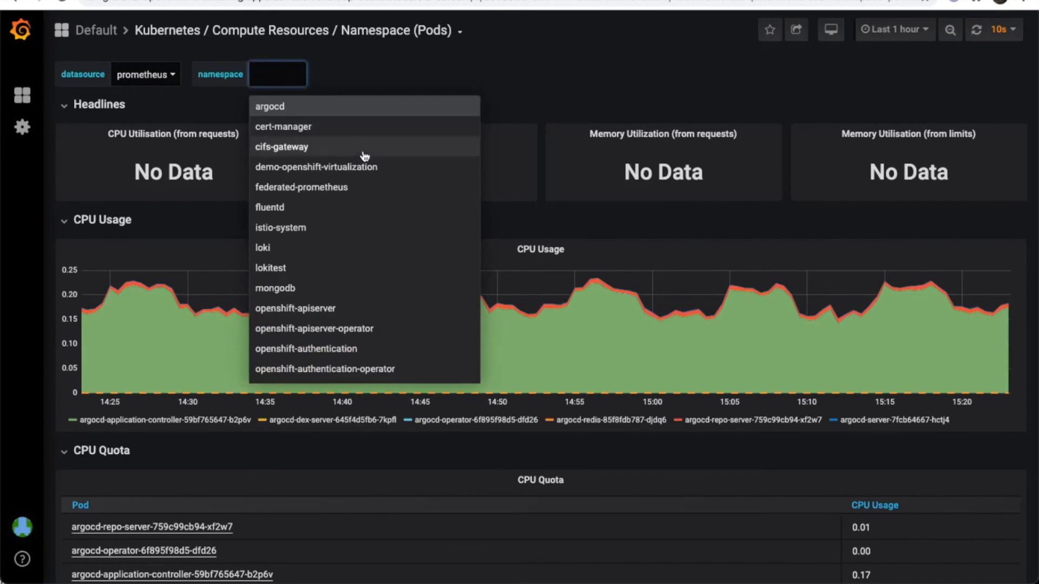
pyautogui.click(316, 166)
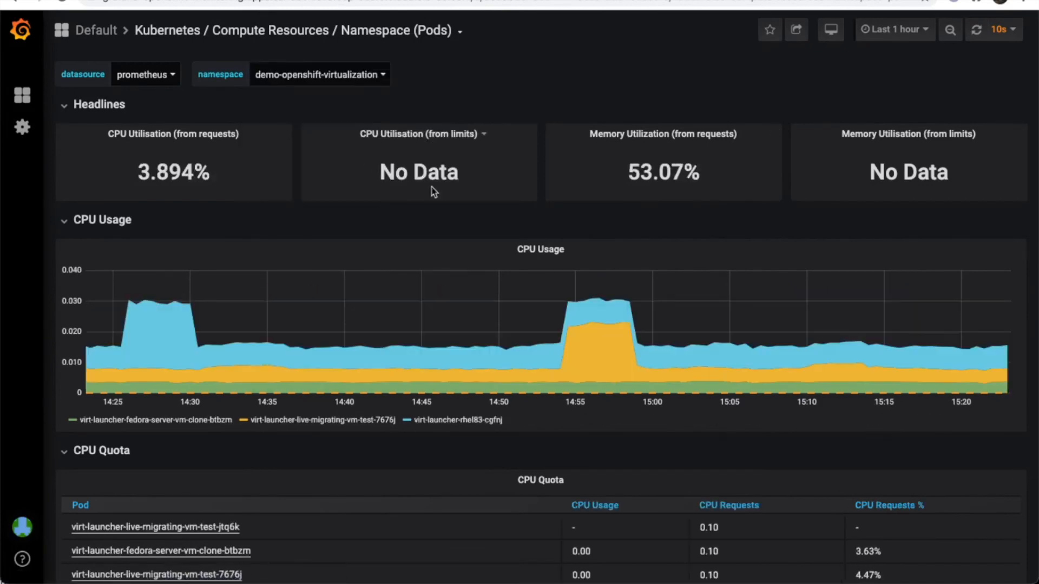
pyautogui.scroll(-3)
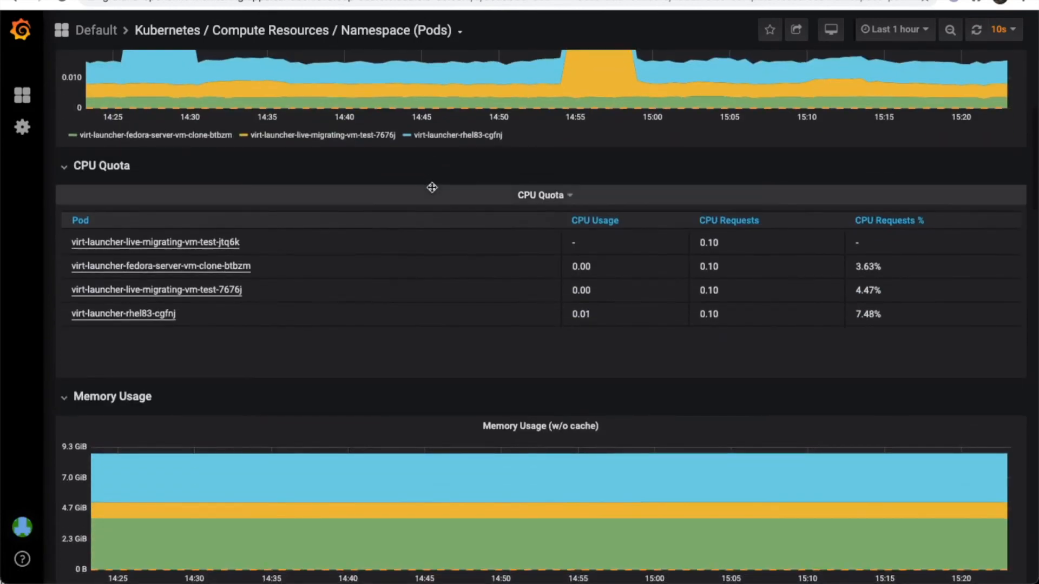
pyautogui.scroll(-3)
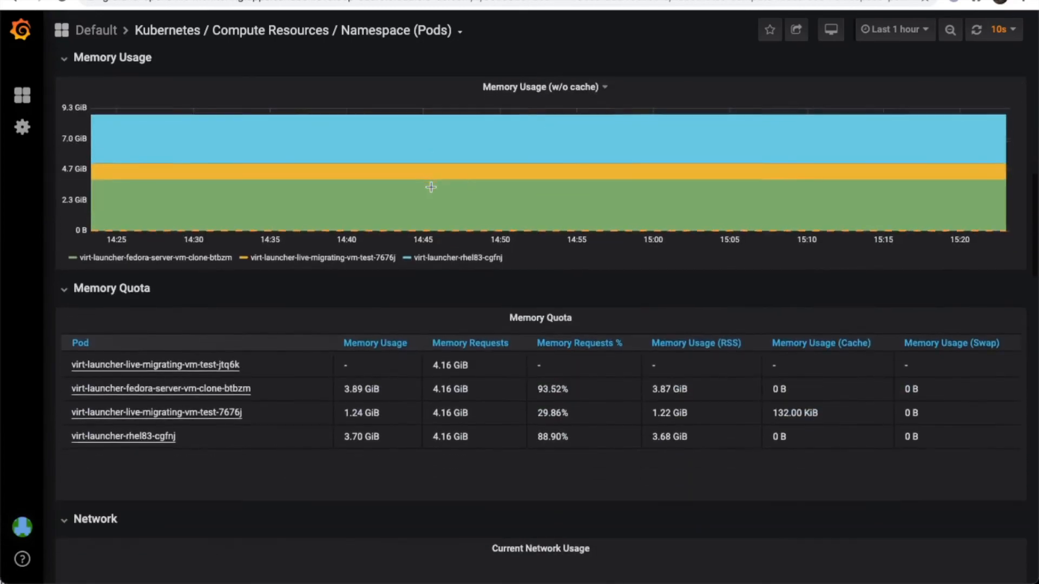